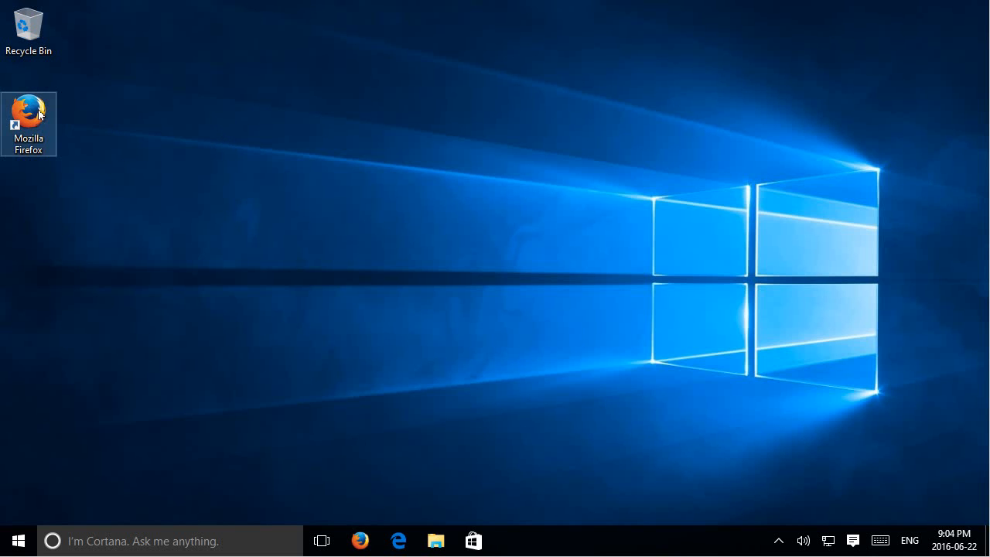
Launch Firefox from its desktop shortcut.
double_click(28, 124)
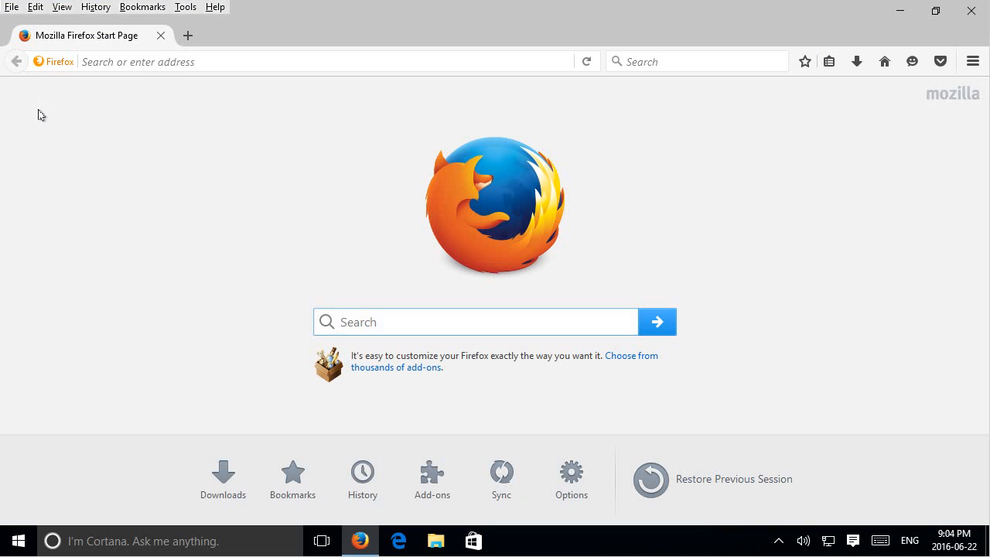
mouse_move(312, 36)
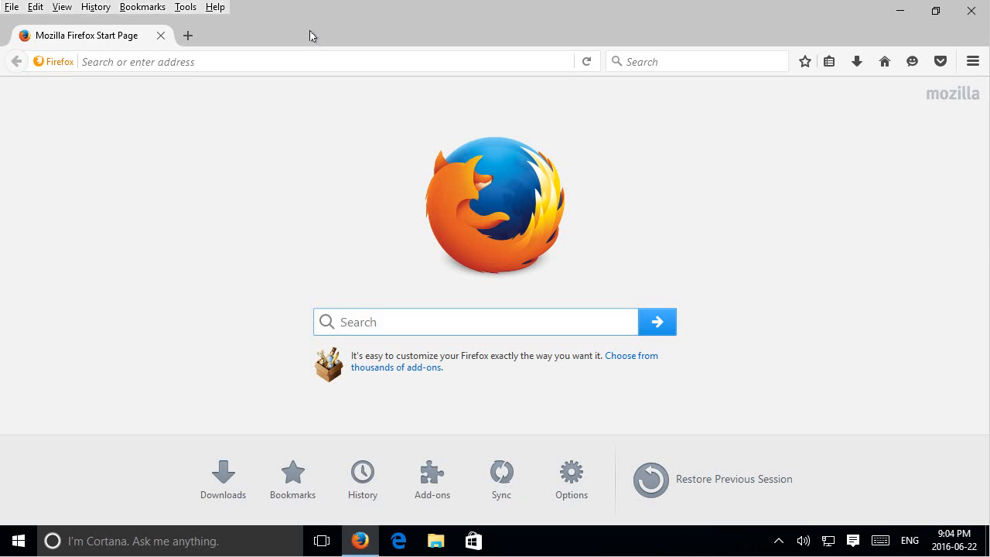
mouse_move(202, 23)
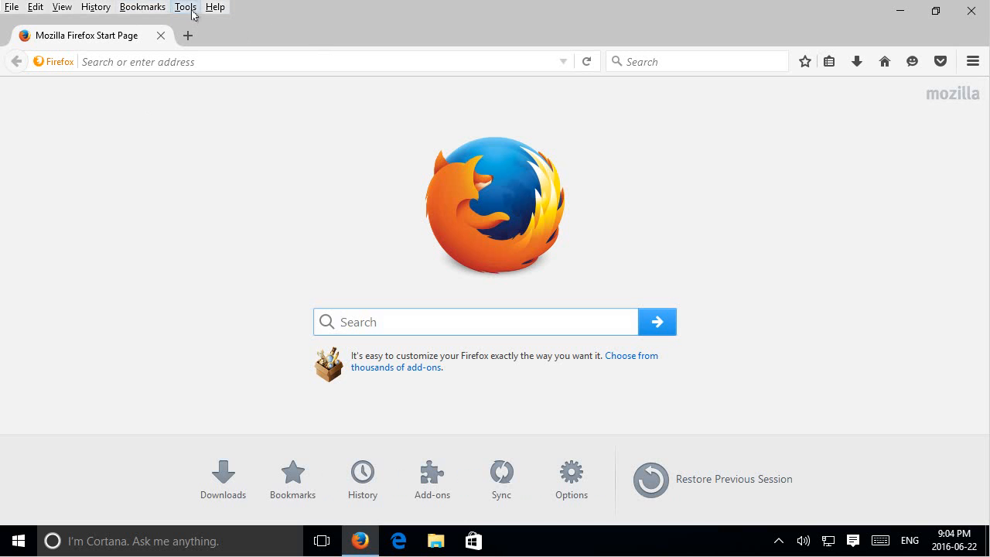
mouse_move(142, 7)
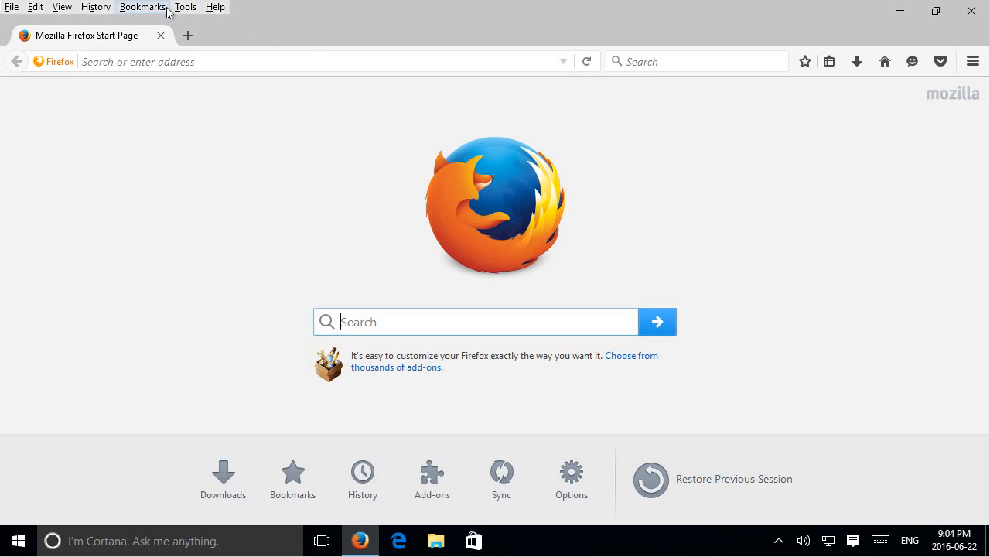
right_click(286, 13)
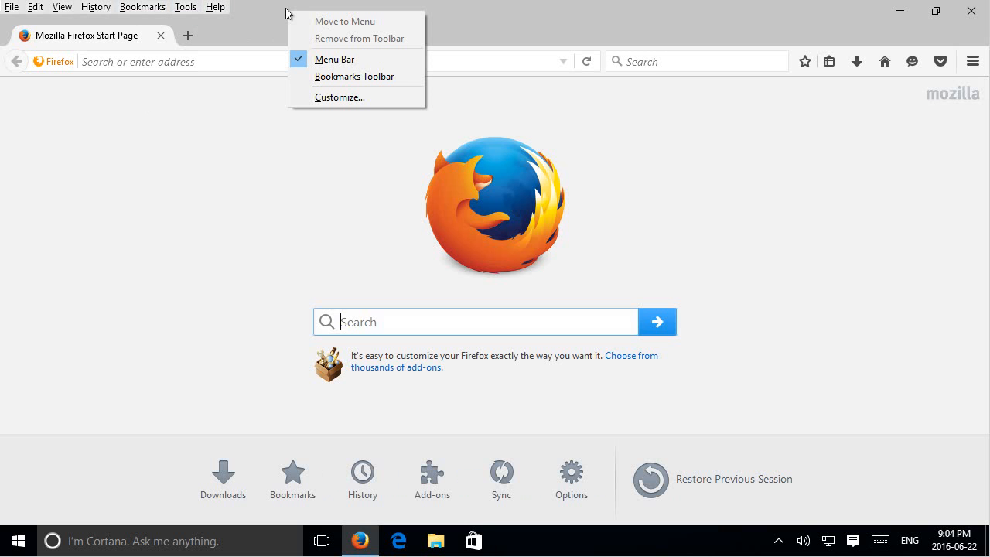
mouse_move(270, 13)
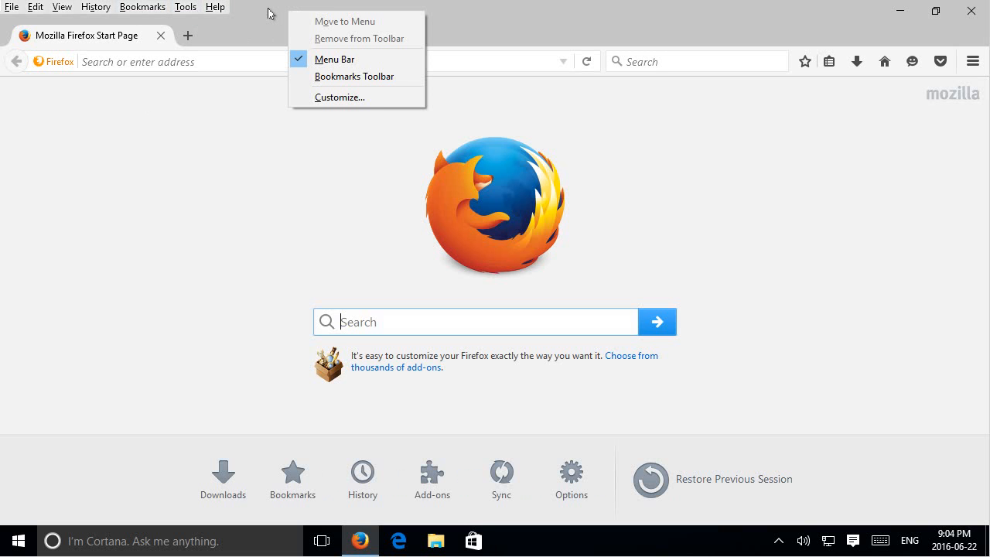
mouse_move(334, 59)
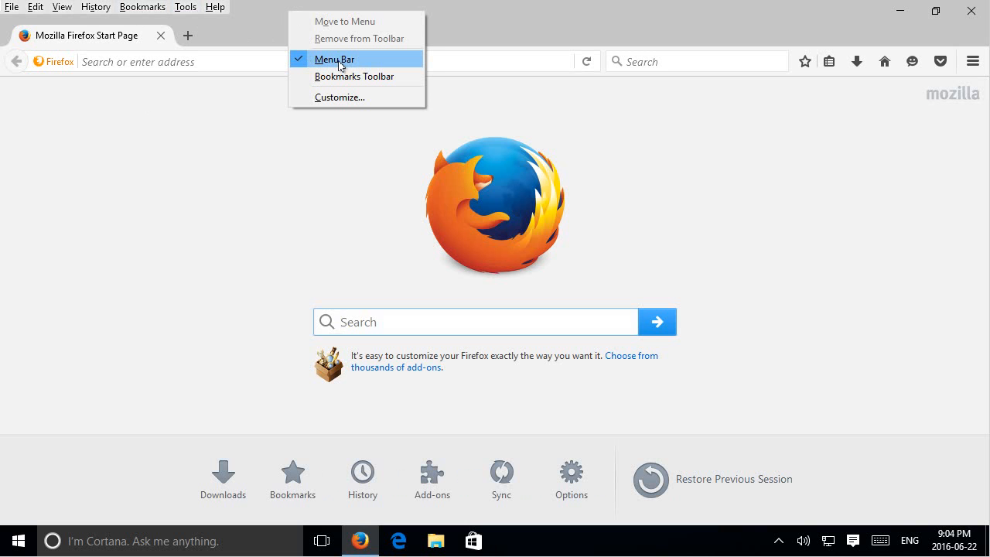
click(334, 58)
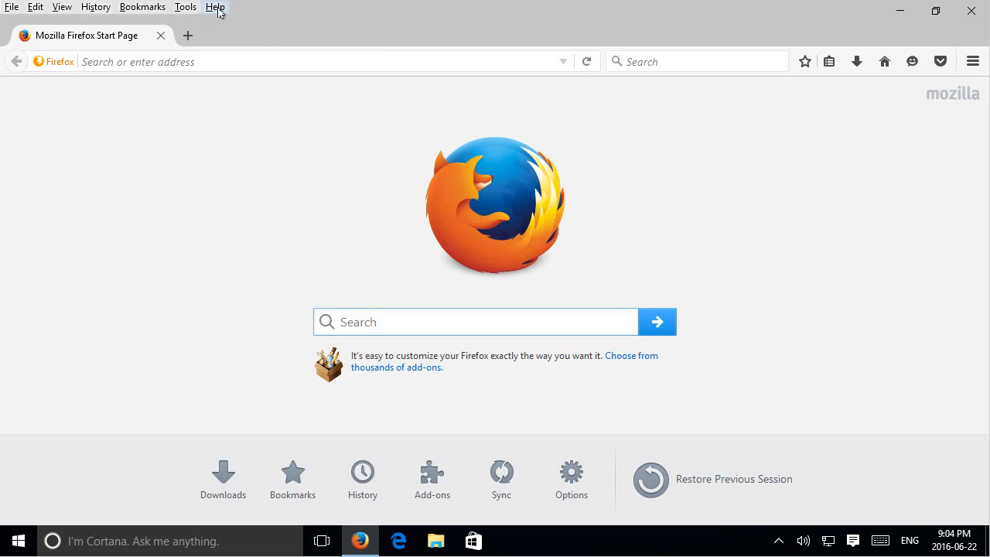
Open Help > Troubleshooting Information in a new tab.
click(215, 7)
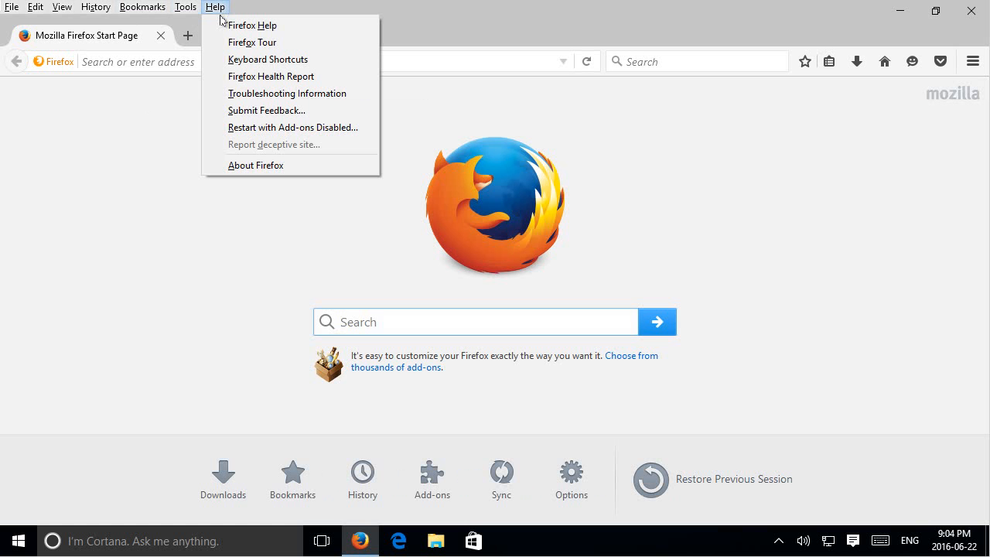
click(286, 93)
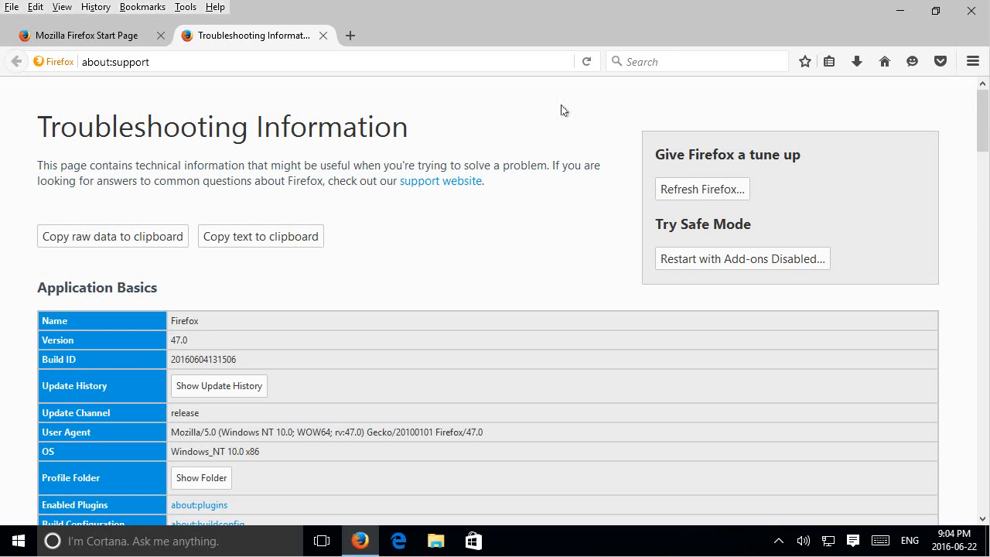
mouse_move(696, 193)
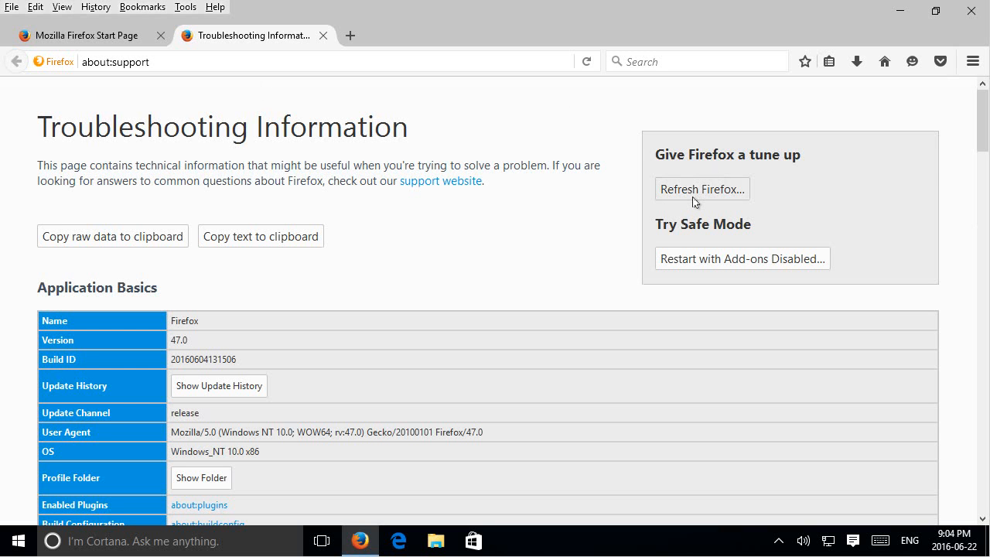
mouse_move(694, 197)
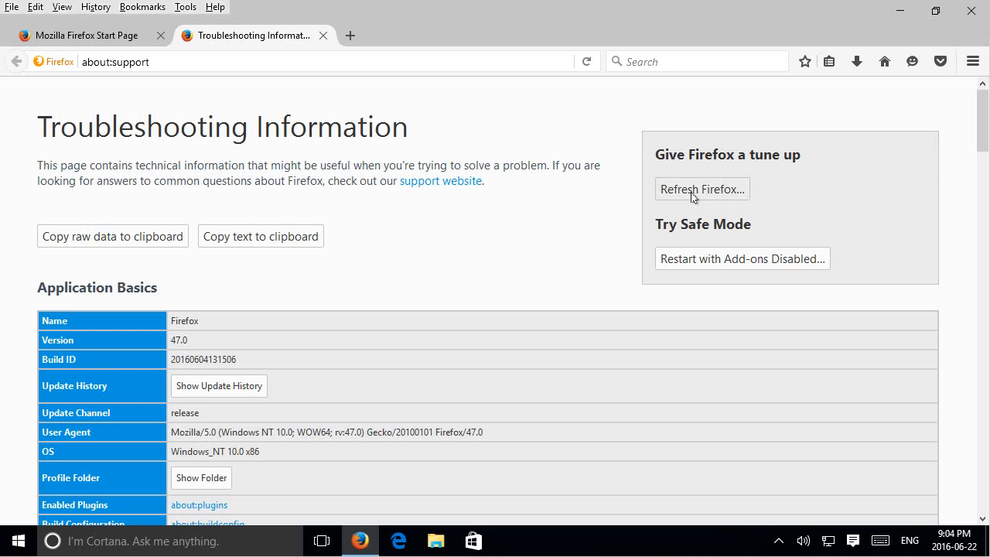
mouse_move(681, 197)
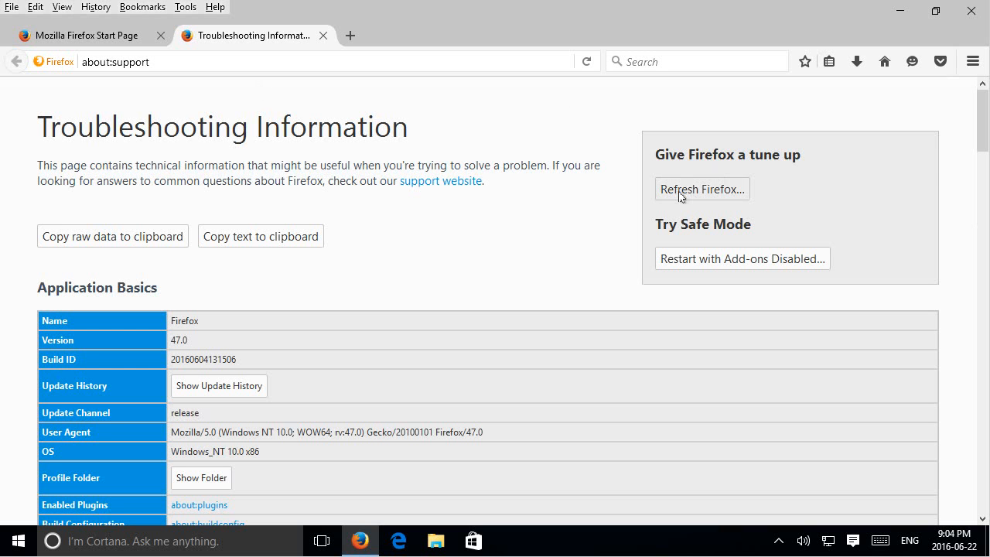
mouse_move(692, 195)
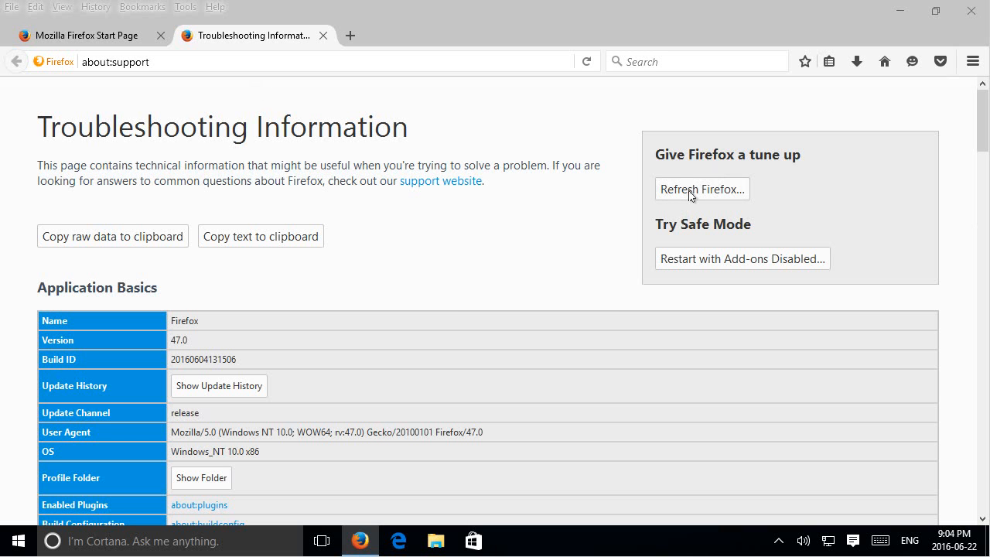
Start Refresh Firefox and confirm the reset in the dialog.
click(702, 189)
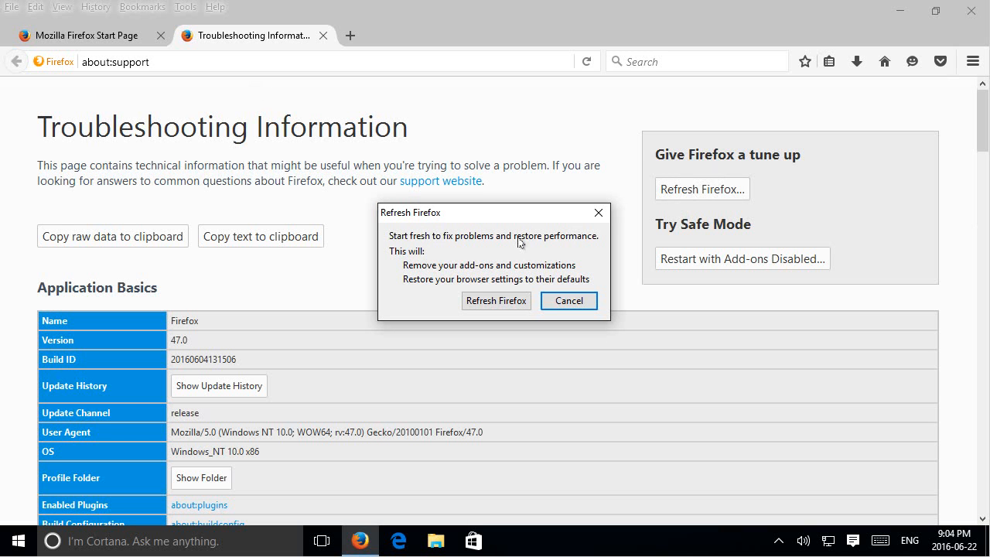
mouse_move(413, 246)
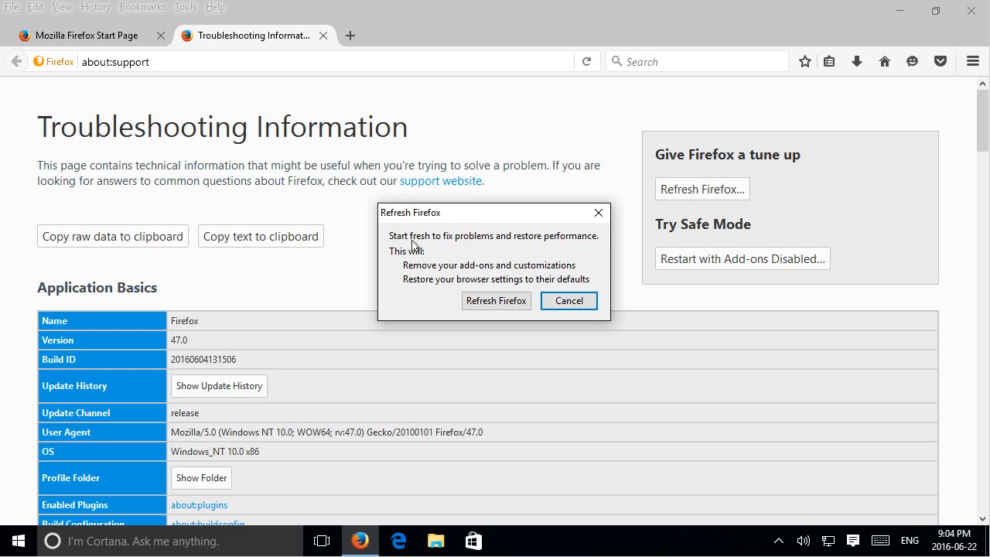
mouse_move(562, 245)
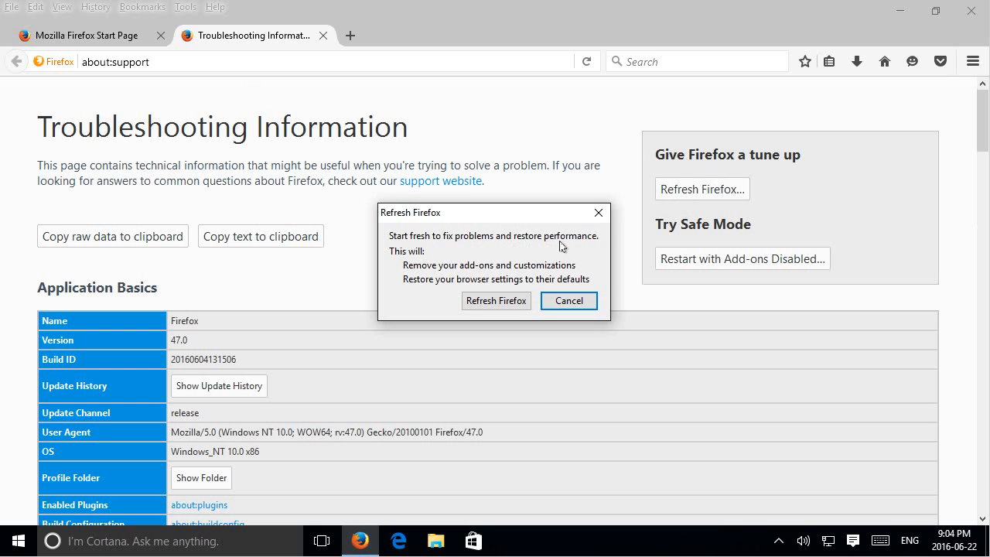
mouse_move(516, 276)
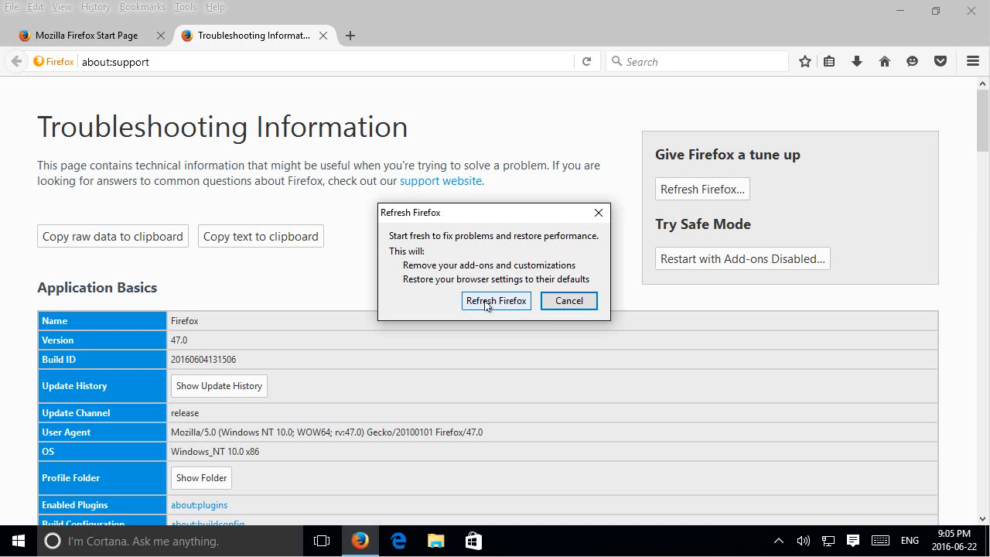
click(496, 300)
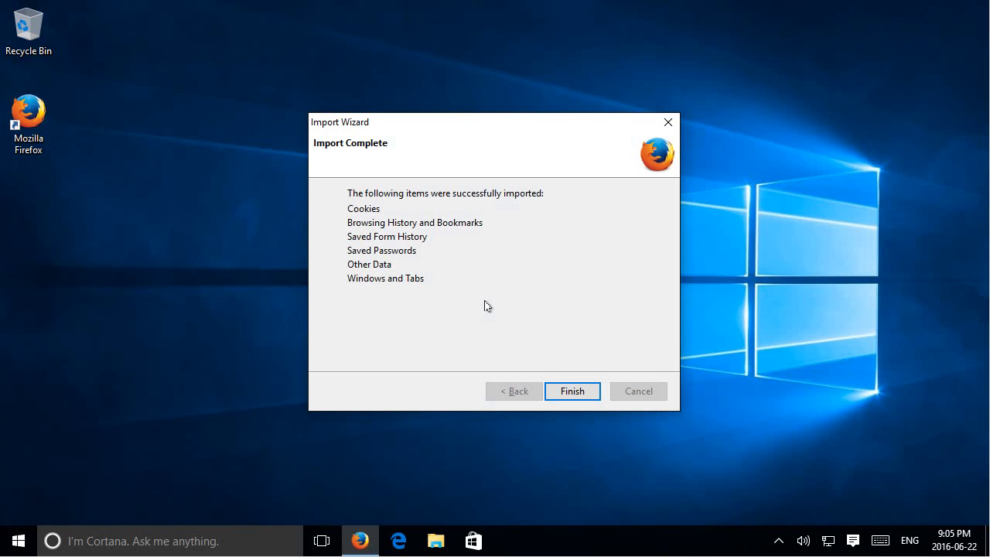
Finish the Import Wizard, relaunch Firefox, and view the about:welcomeback success page.
click(572, 391)
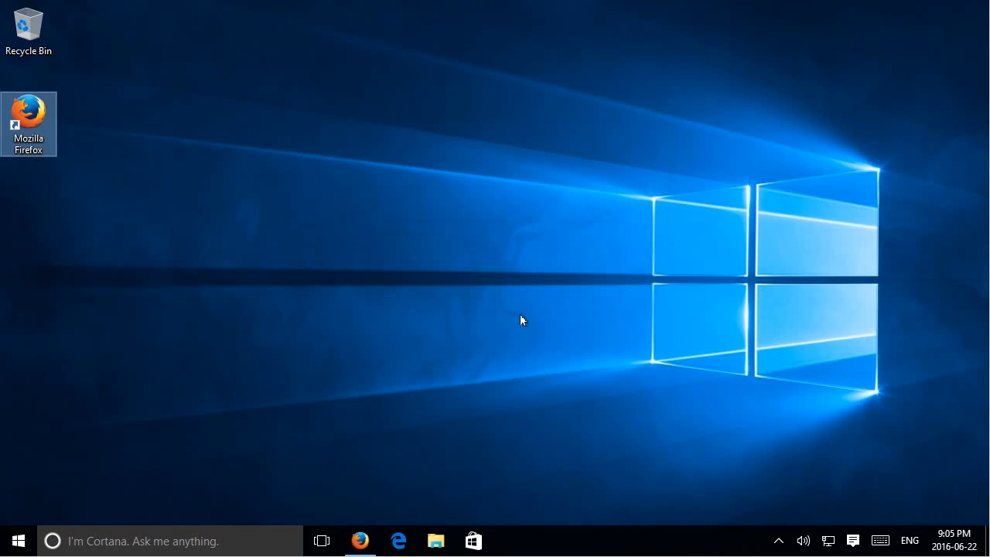
double_click(29, 115)
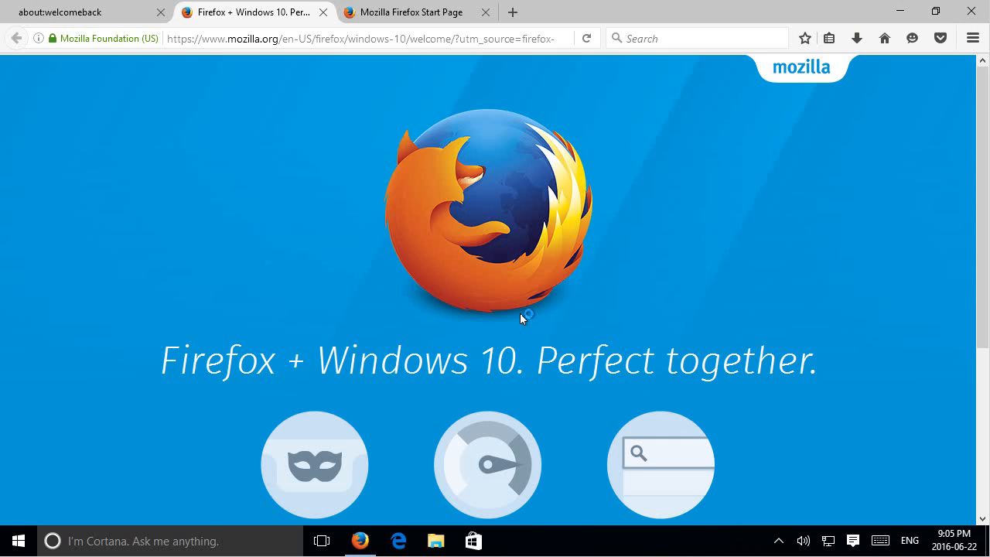
mouse_move(502, 300)
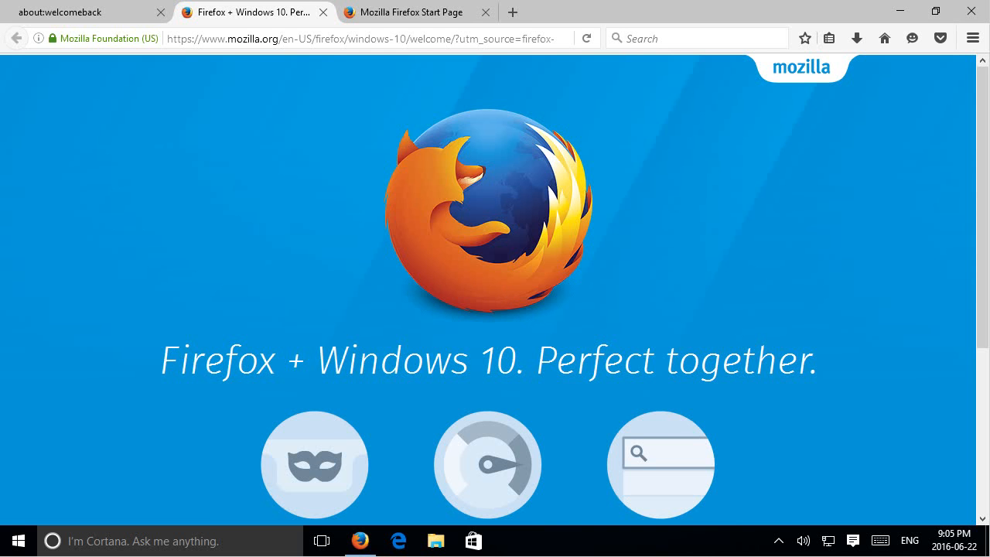
mouse_move(347, 134)
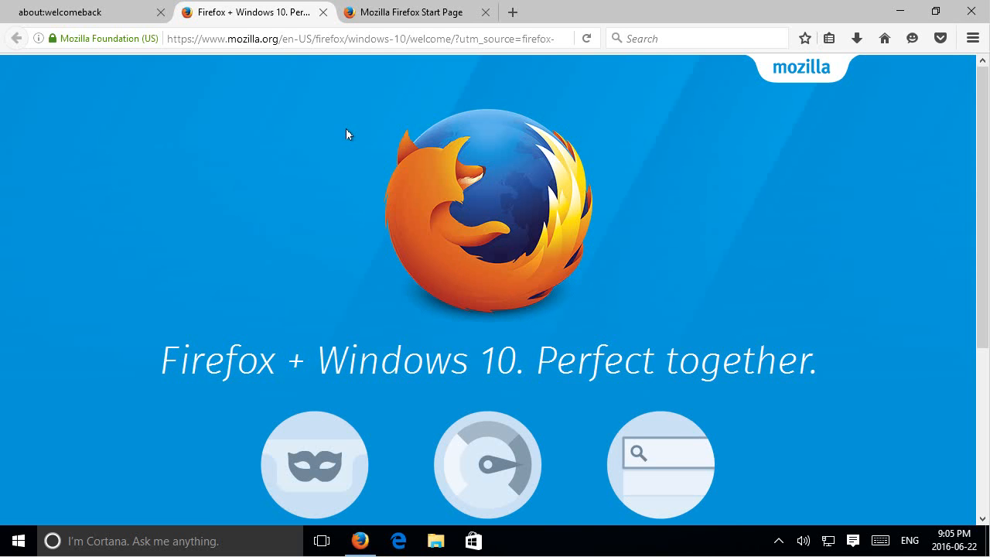
click(85, 12)
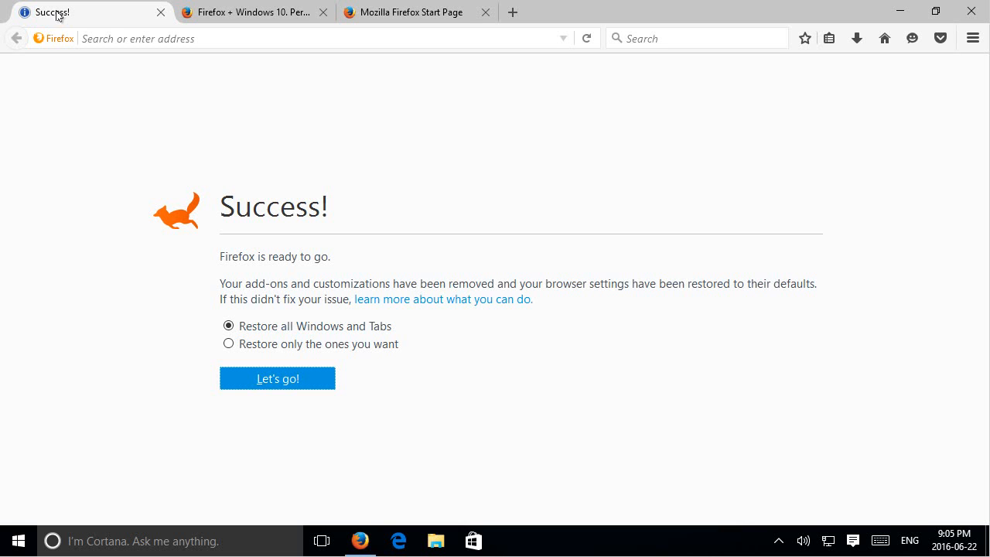
mouse_move(174, 269)
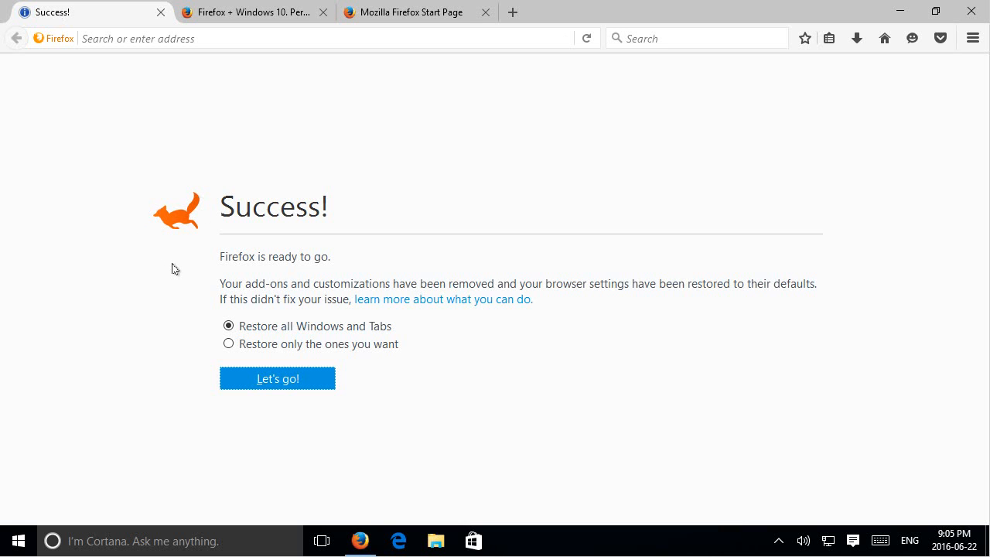
mouse_move(301, 262)
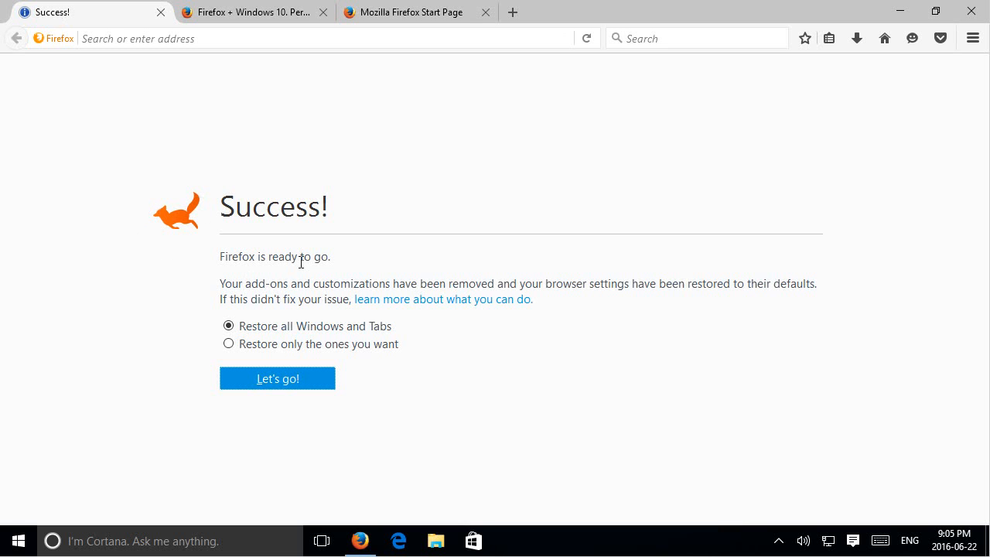
mouse_move(230, 296)
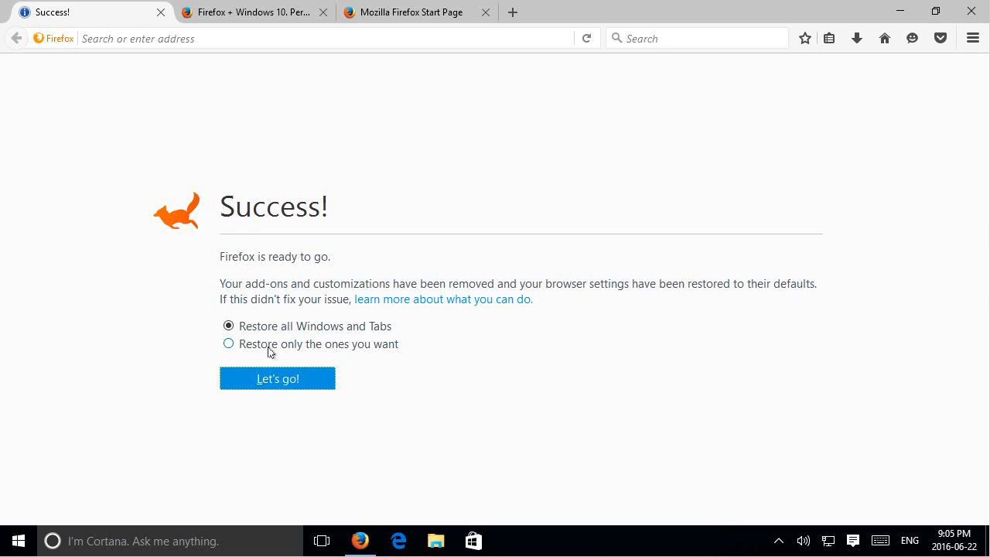
mouse_move(236, 345)
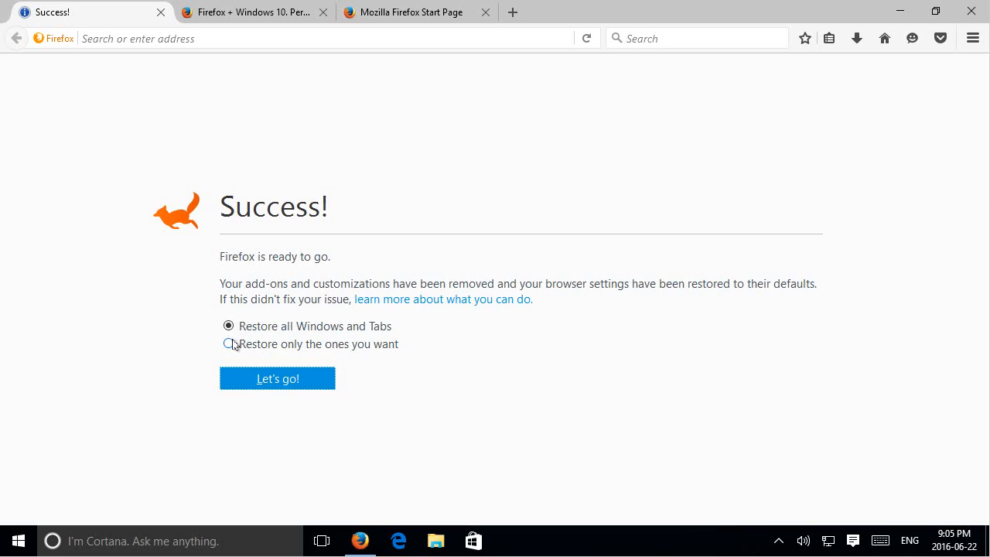
Restore only Window 1 with its Start Page and Troubleshooting tabs.
click(228, 344)
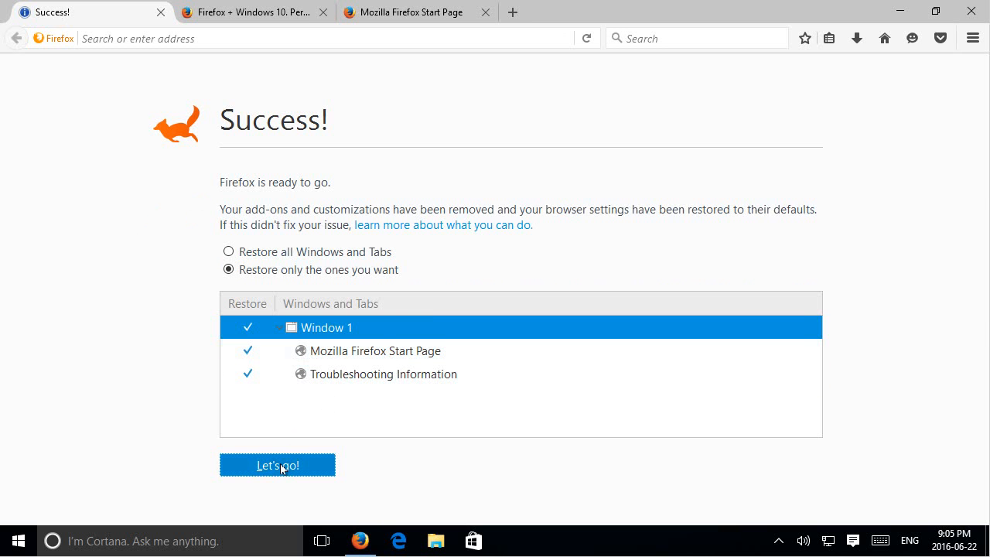
click(276, 465)
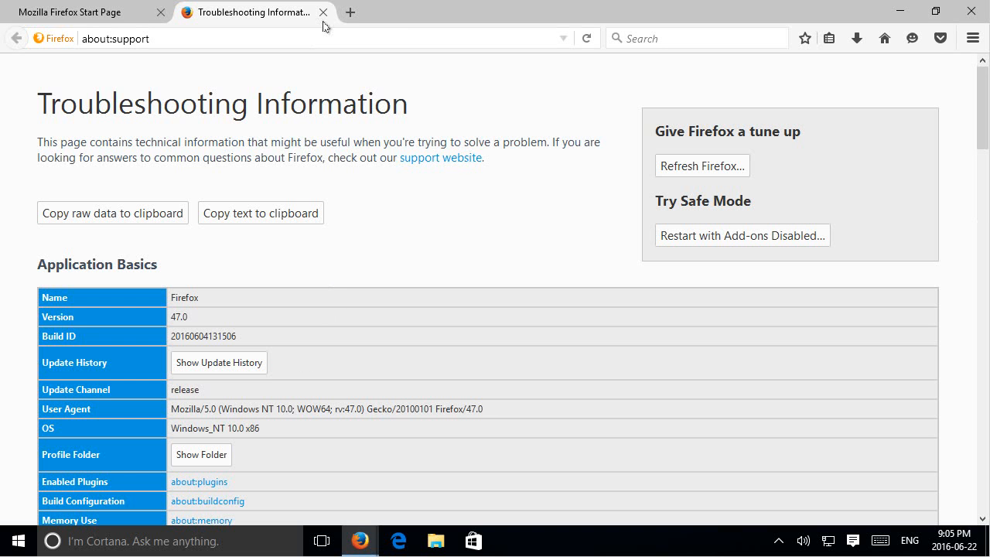
mouse_move(323, 12)
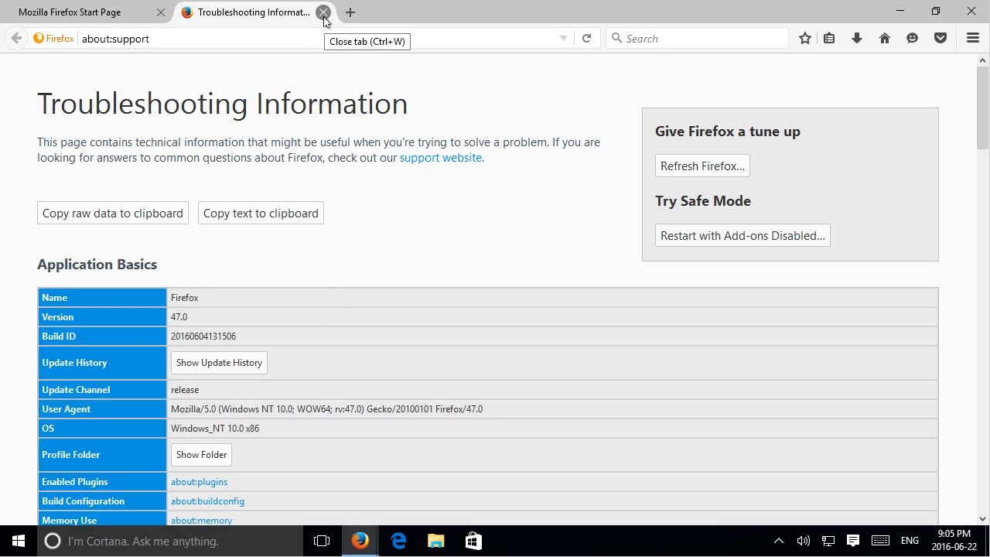
Close the Troubleshooting Information tab.
click(323, 13)
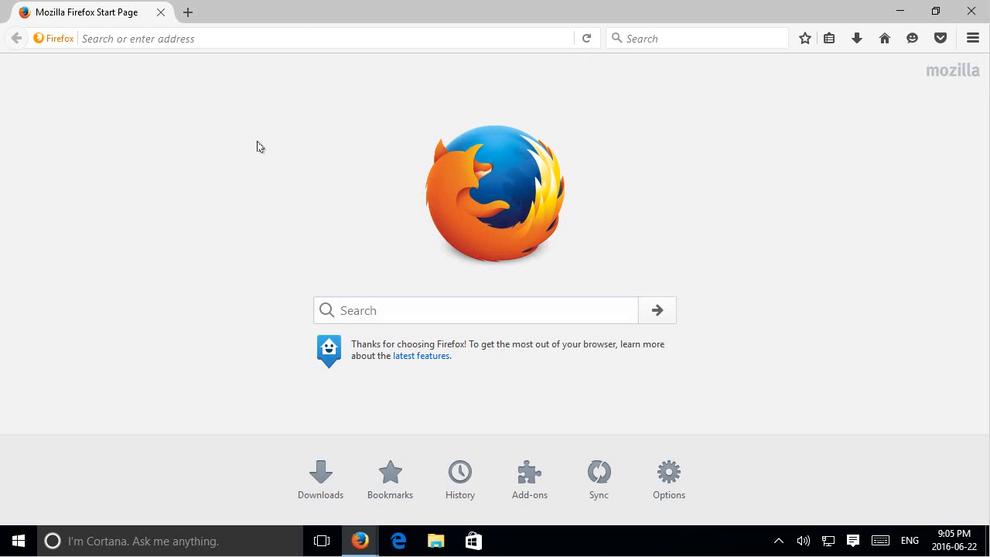
mouse_move(735, 100)
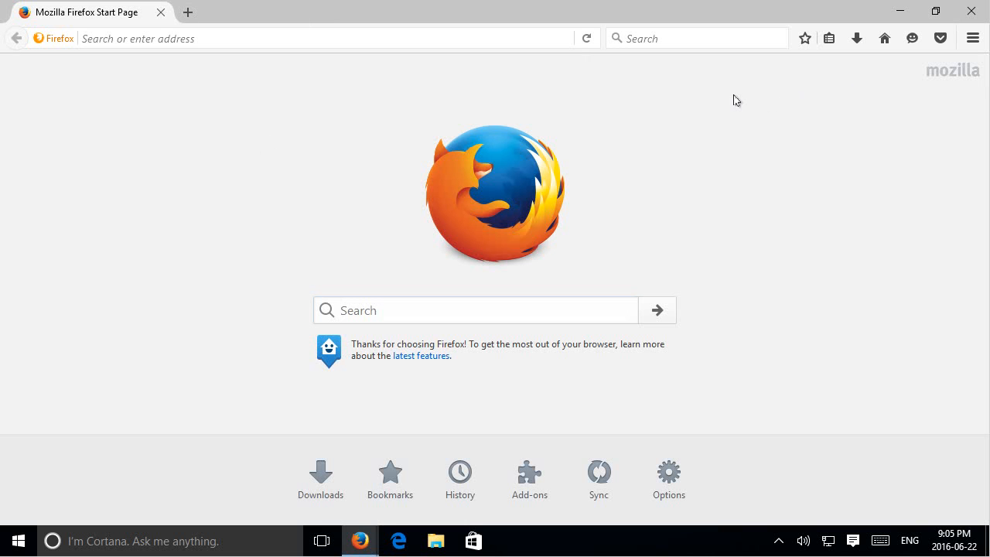